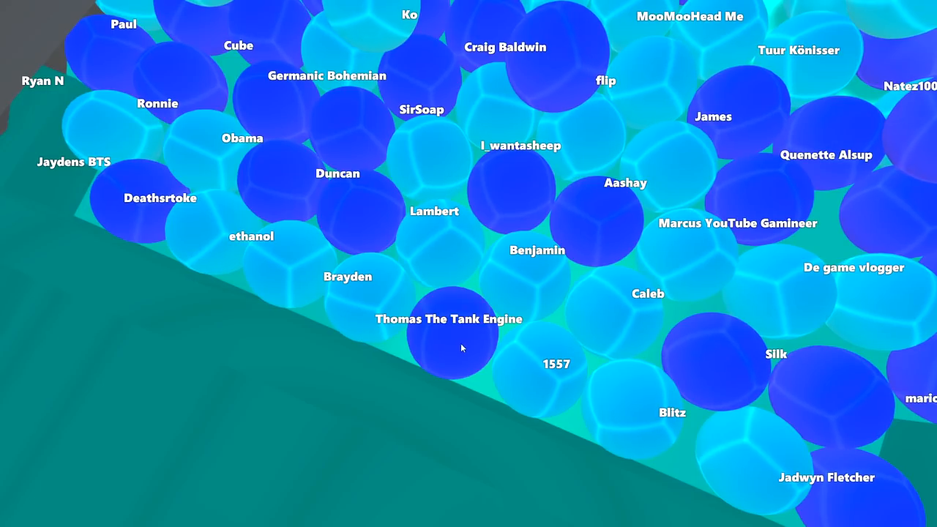
mouse_move(225, 247)
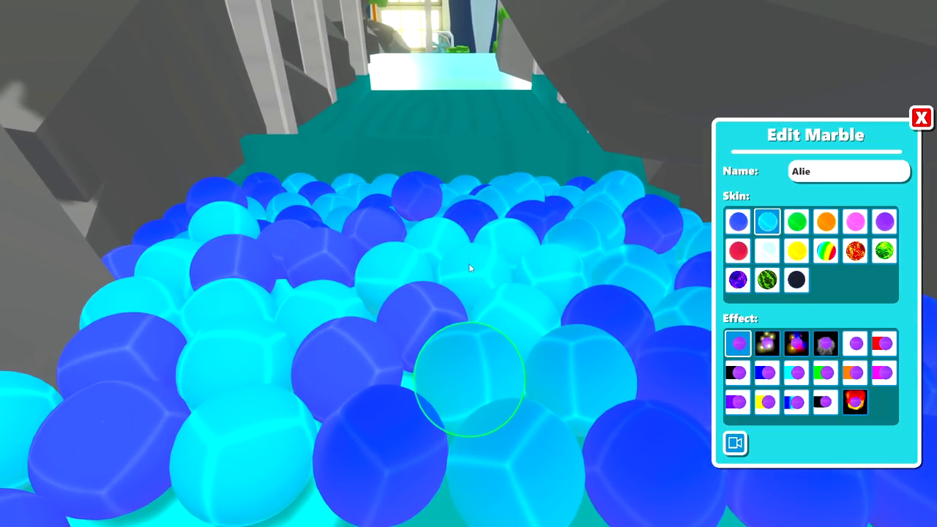
left_click(920, 117)
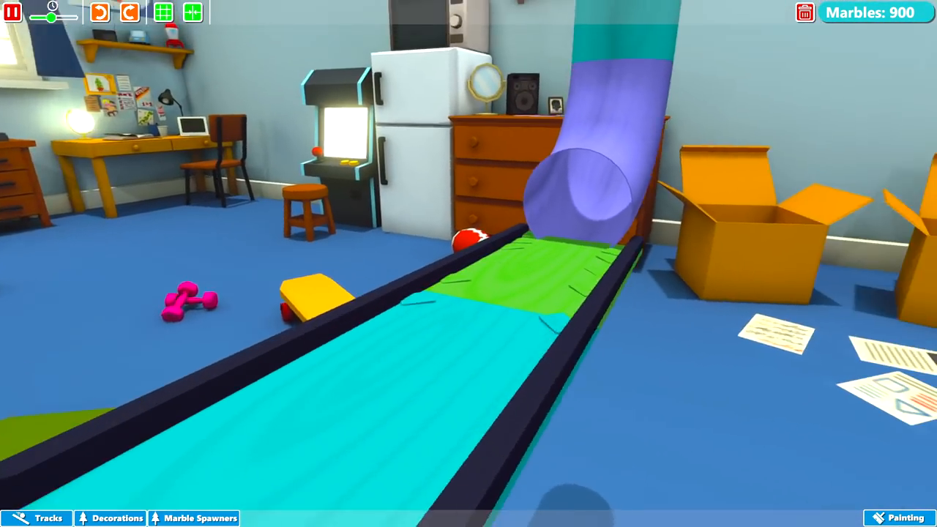
Select the booster on the cyan track section, revealing its Boost Strength of 30.
left_click(559, 410)
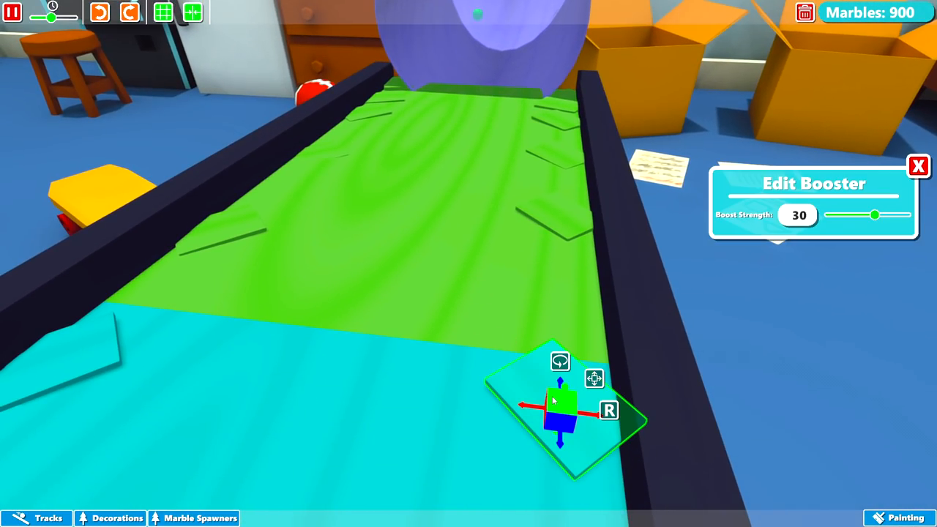
mouse_move(105, 333)
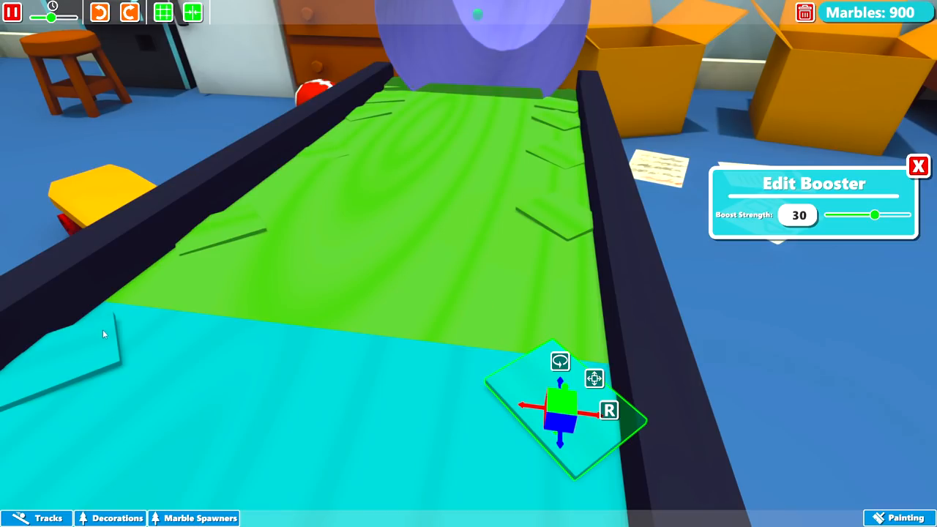
mouse_move(580, 425)
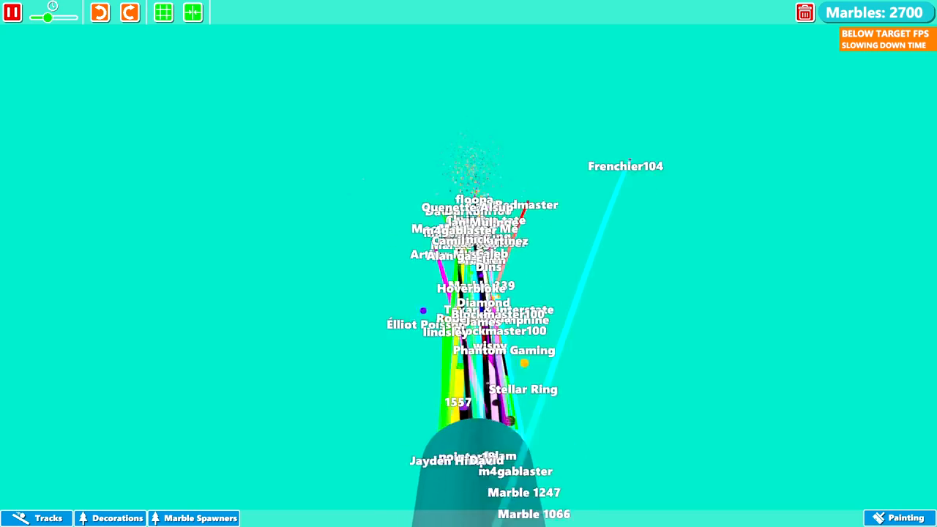
Pause the simulation so the falling marbles hold still.
left_click(12, 13)
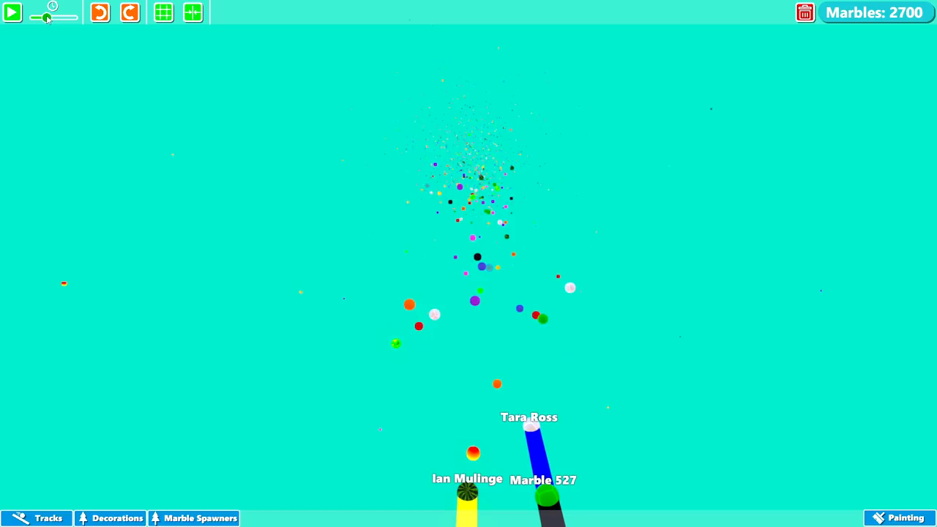
left_click(11, 15)
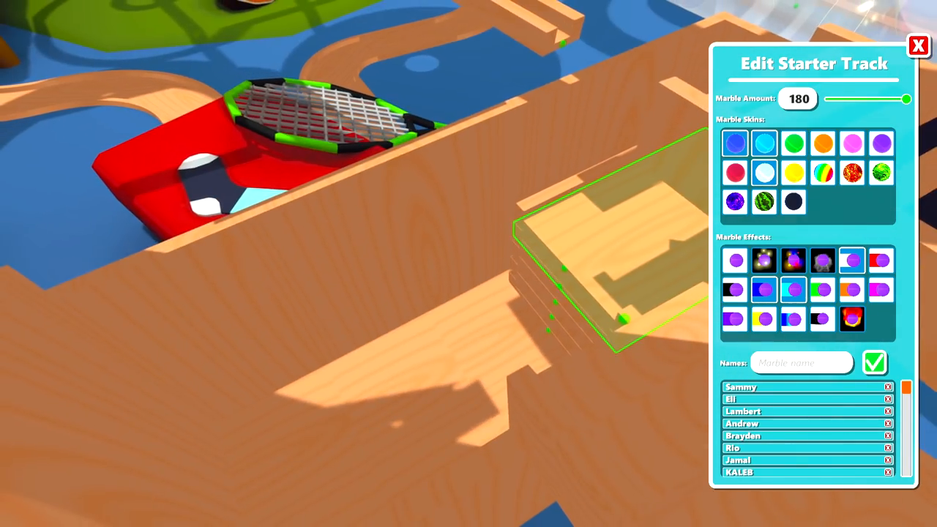
Confirm the starter track's 180-marble setting and start the run.
left_click(916, 44)
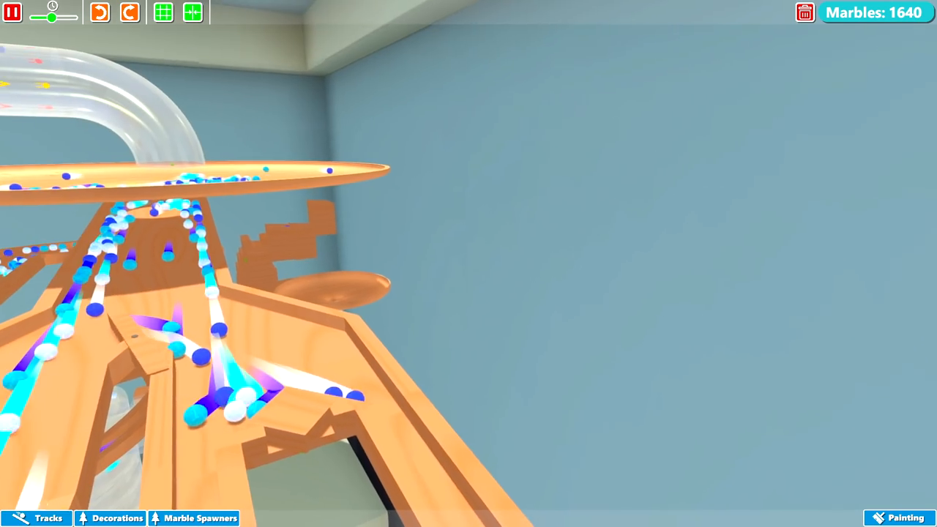
Lock the camera onto a white marble and resume play to ride along with it.
left_click(12, 16)
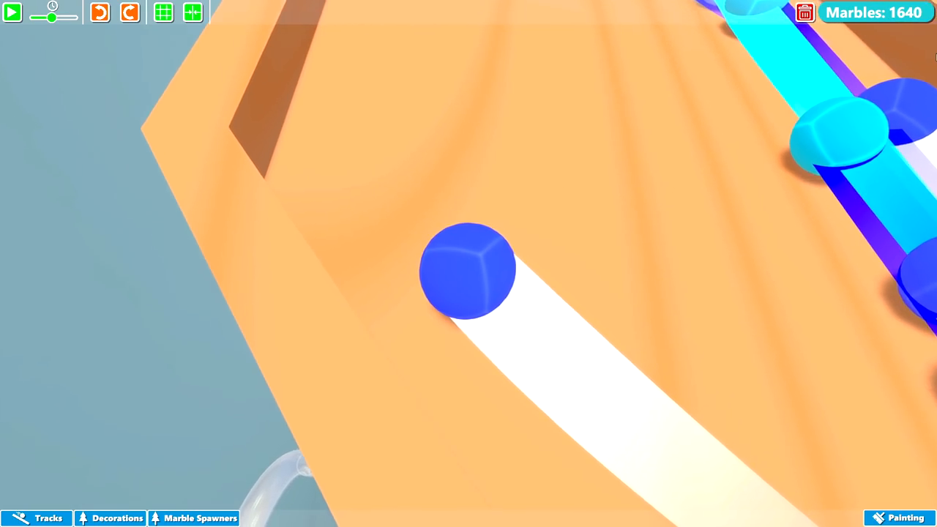
left_click(12, 14)
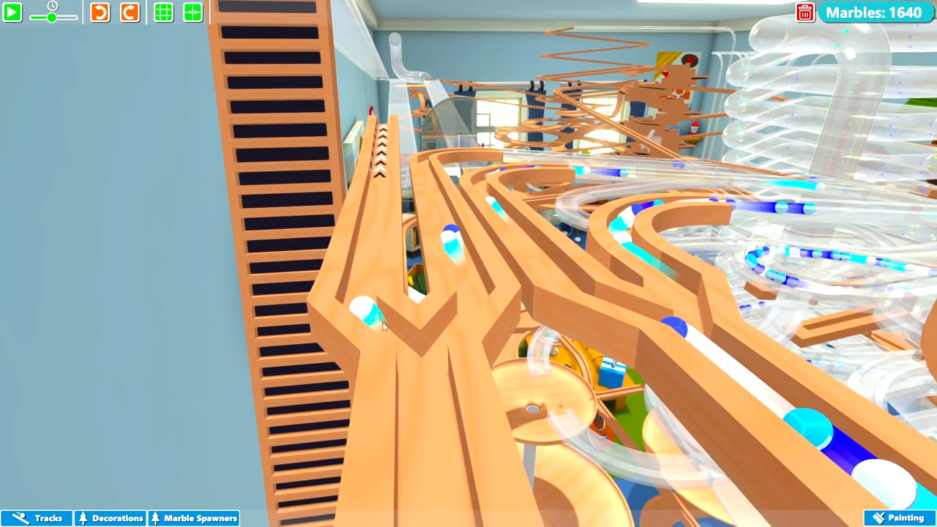
left_click(366, 319)
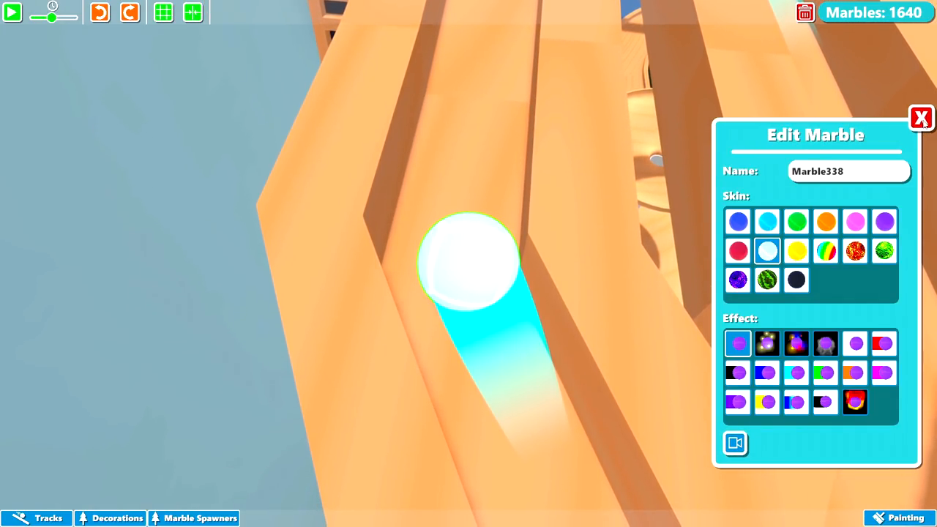
left_click(919, 117)
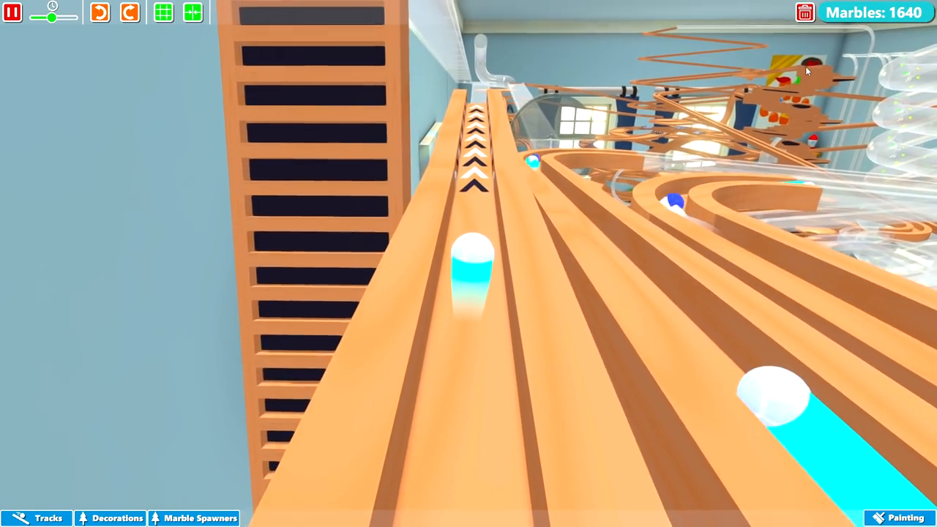